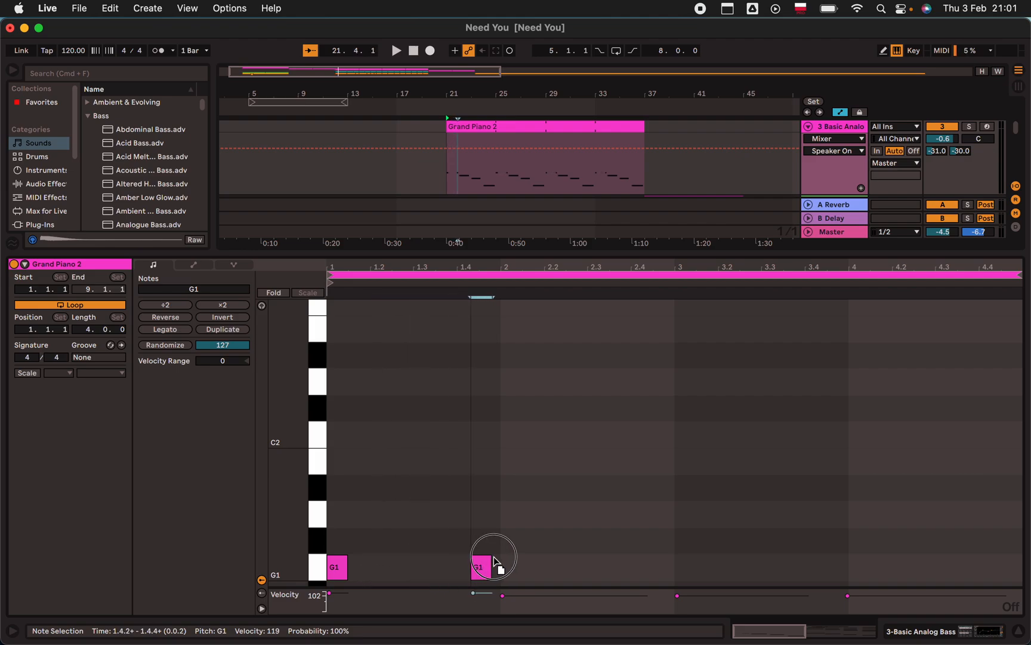
# Enlarge the arrangement over the note editor and deselect the Grand Piano 2 clip.
pyautogui.rightClick(476, 567)
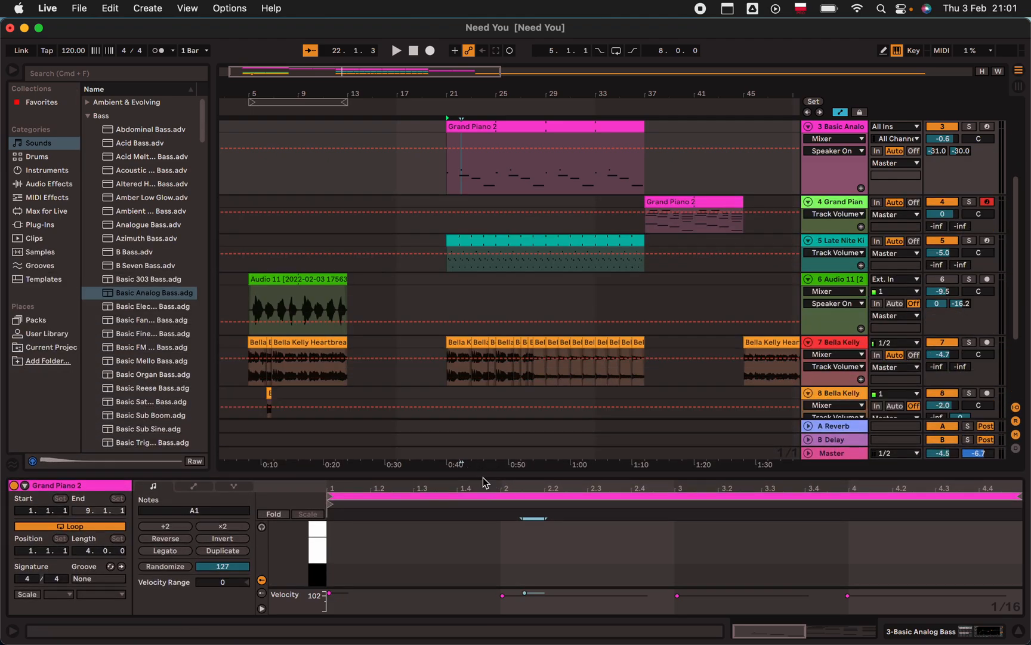
pyautogui.click(731, 306)
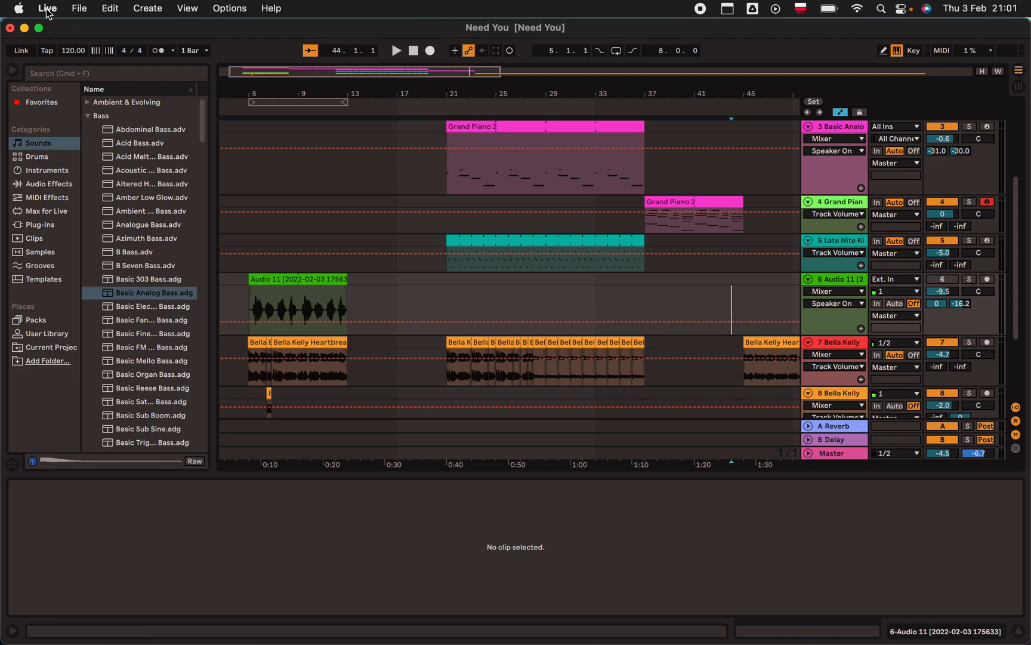
# Set Grid Line Intensity to 79% in Look/Feel preferences and close Preferences.
pyautogui.click(47, 7)
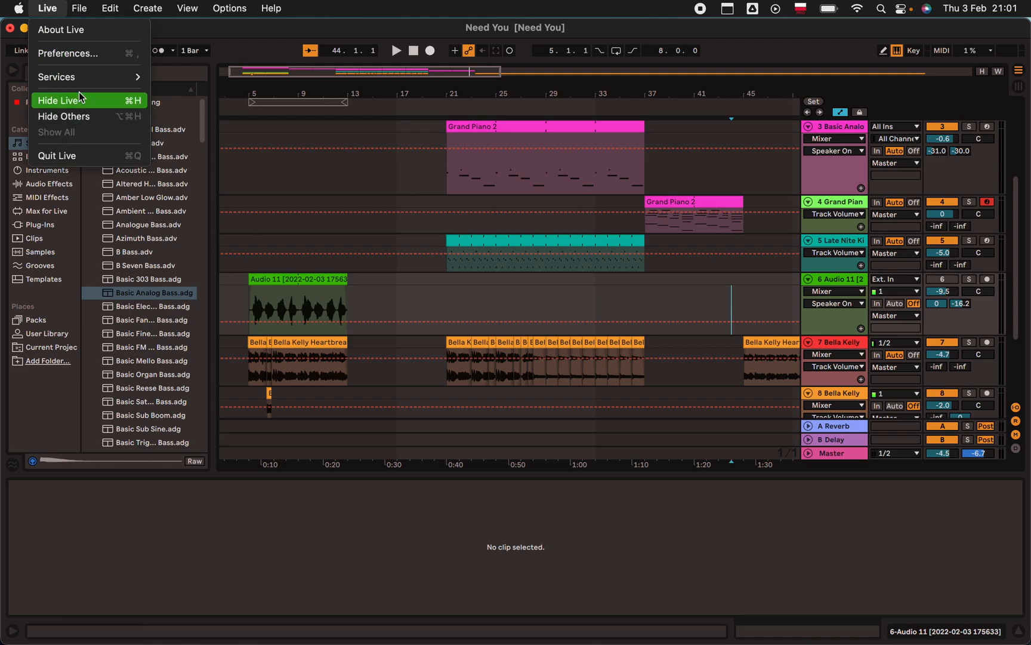
pyautogui.click(67, 54)
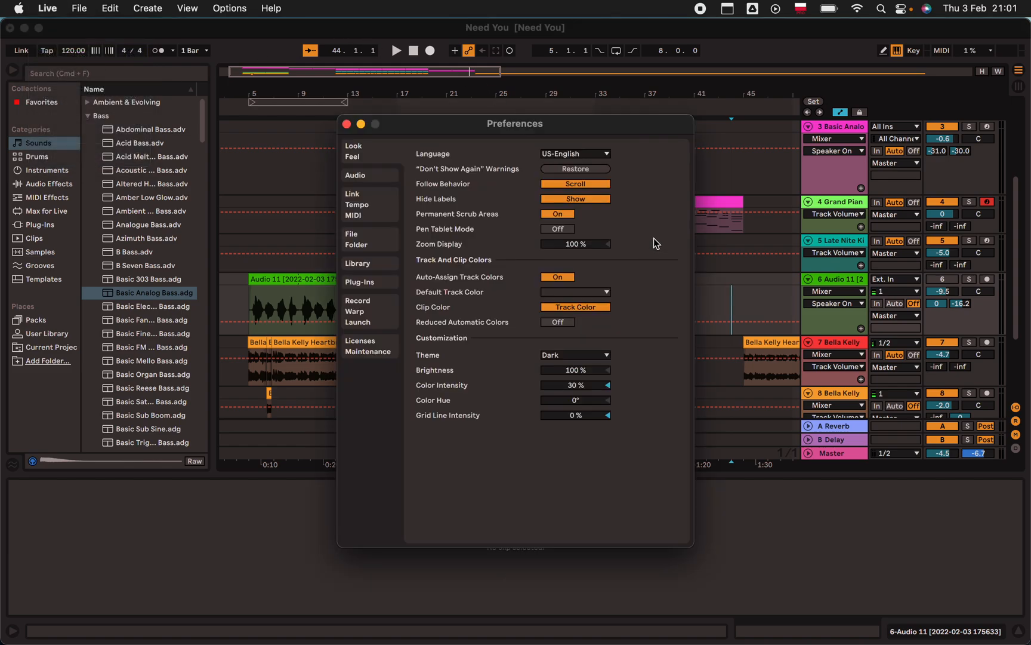
pyautogui.moveTo(538, 173)
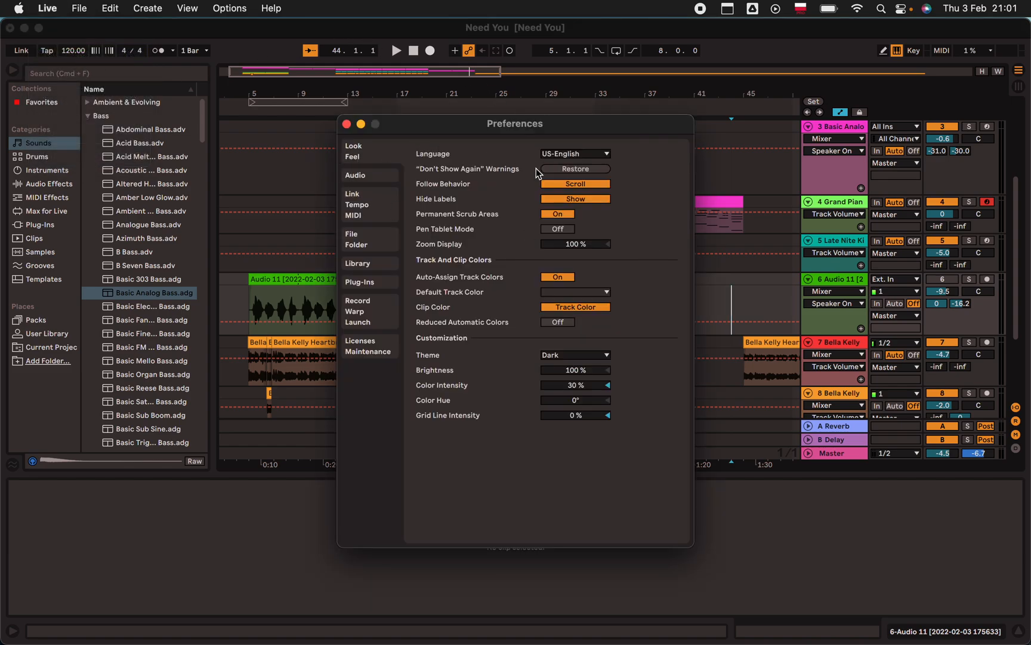
pyautogui.moveTo(423, 428)
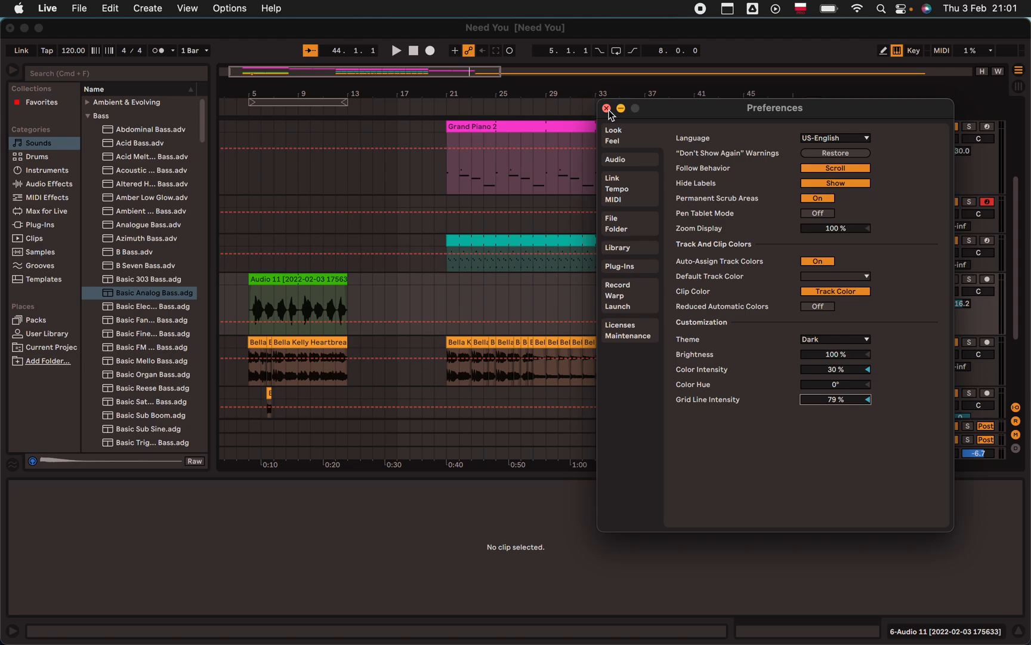
pyautogui.click(606, 108)
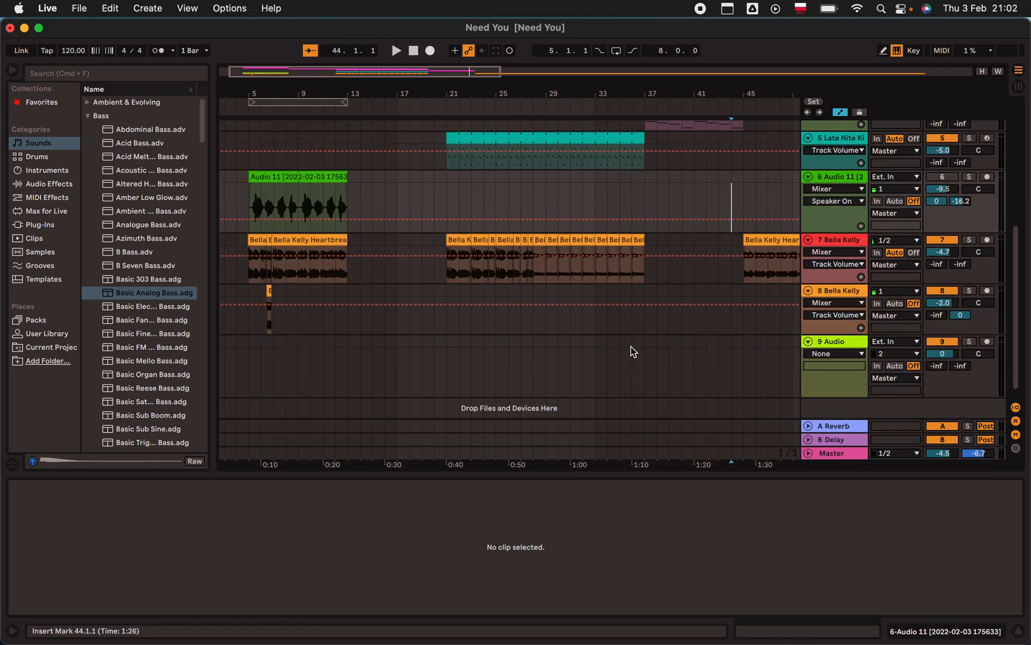